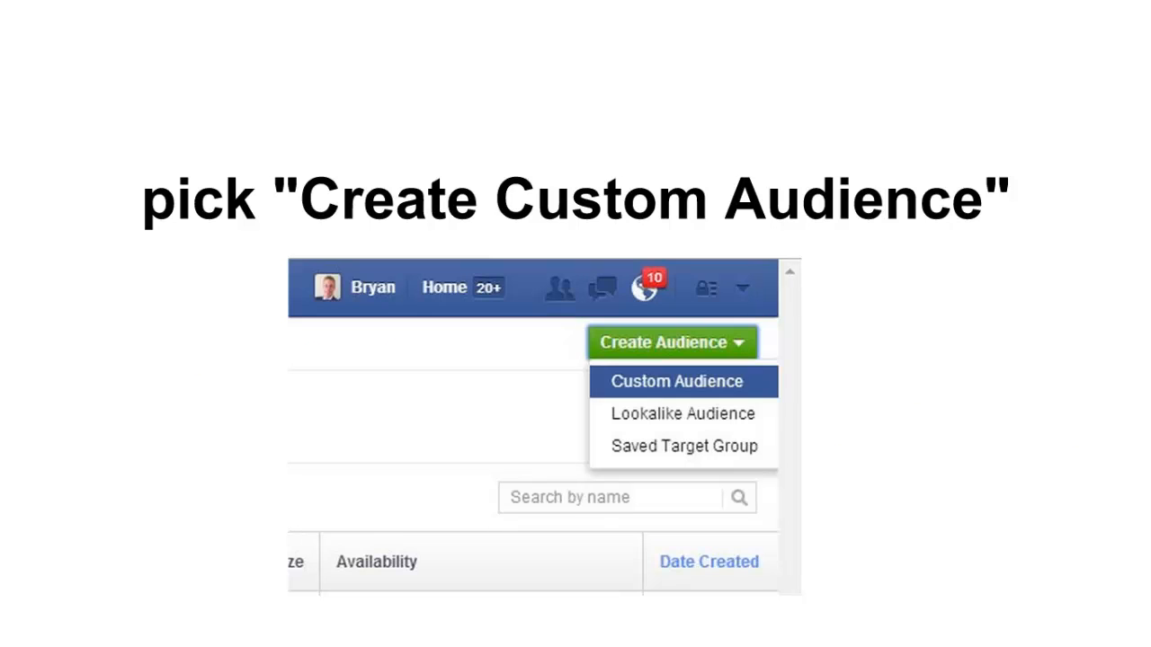
Step: Advance from the Create Custom Audience slide to the 'Next Pick Website Traffic' slide
{"action": "left_click", "coordinate": [677, 382]}
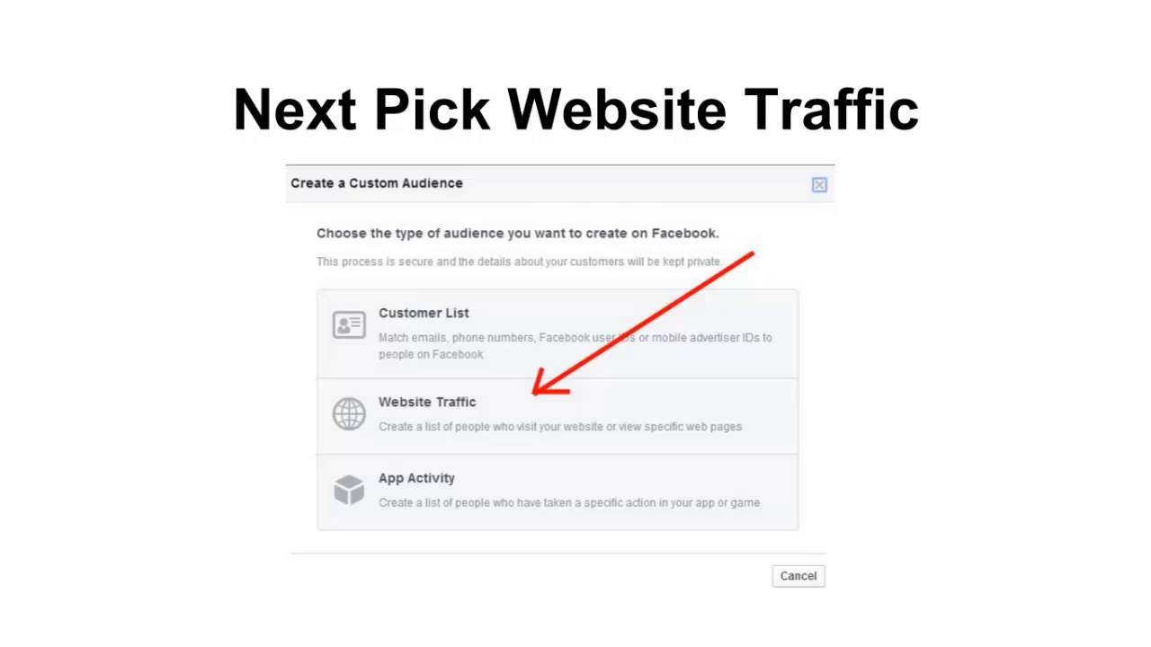
Step: Advance to the website traffic audience form slide instructing to press the settings cog
{"action": "left_click", "coordinate": [427, 402]}
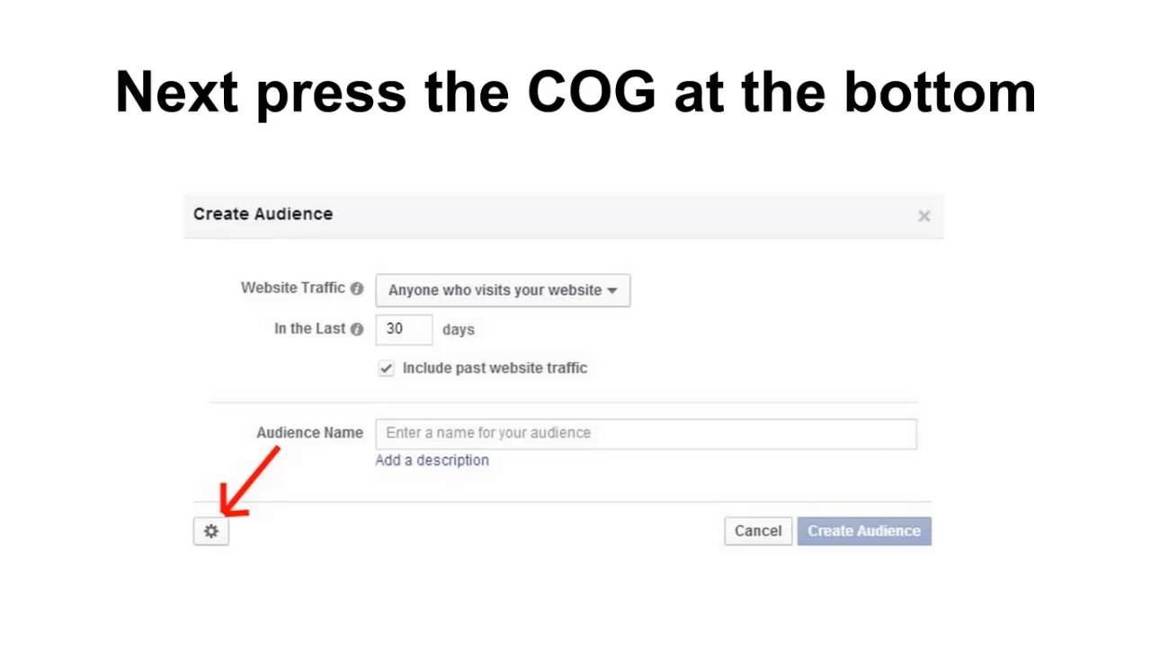
{"action": "left_click", "coordinate": [211, 531]}
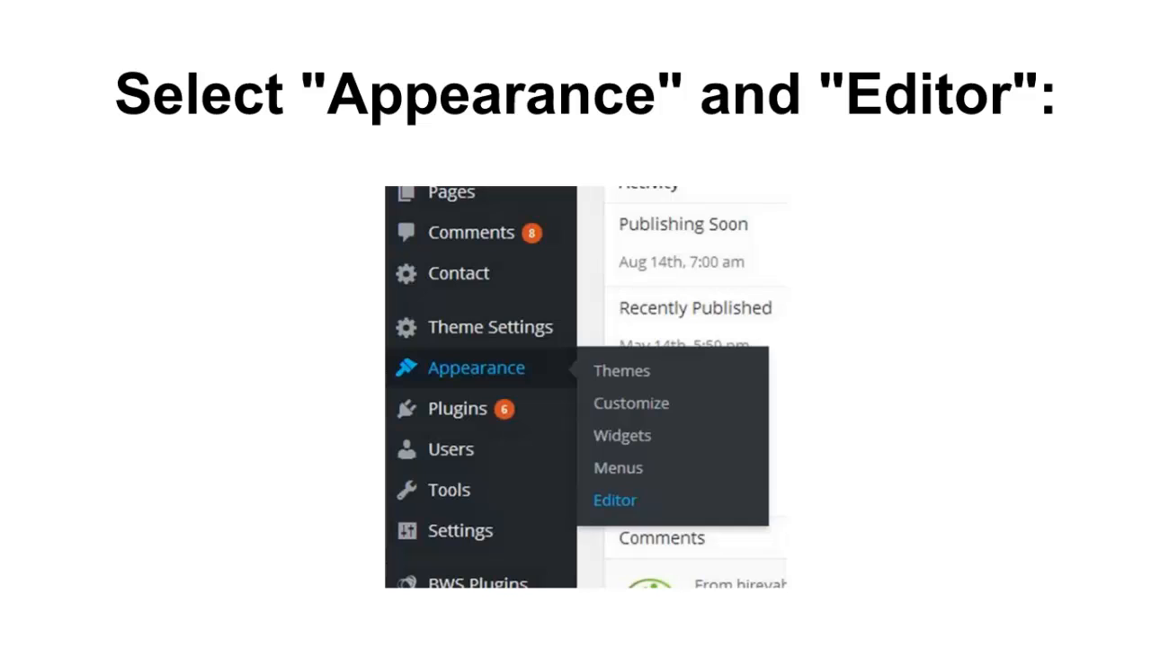
Step: Advance to the theme file list slide with the arrow on Header (header.php)
{"action": "left_click", "coordinate": [615, 499]}
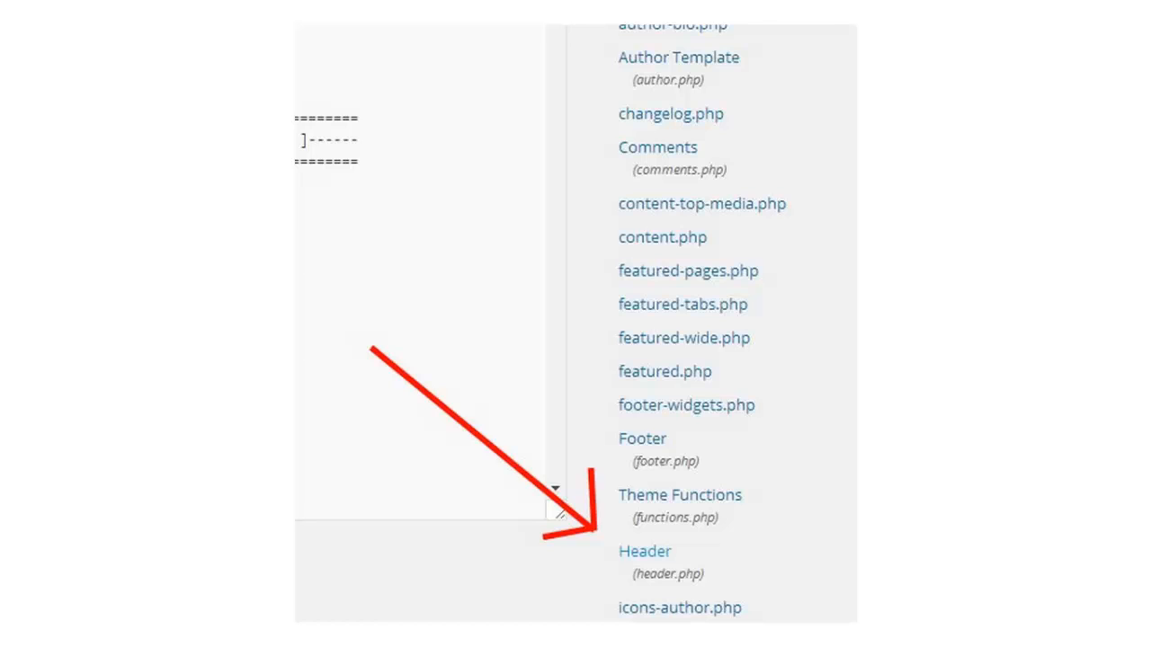
Step: Advance to the header.php editor slide with the arrow below the <head> tag
{"action": "left_click", "coordinate": [644, 551]}
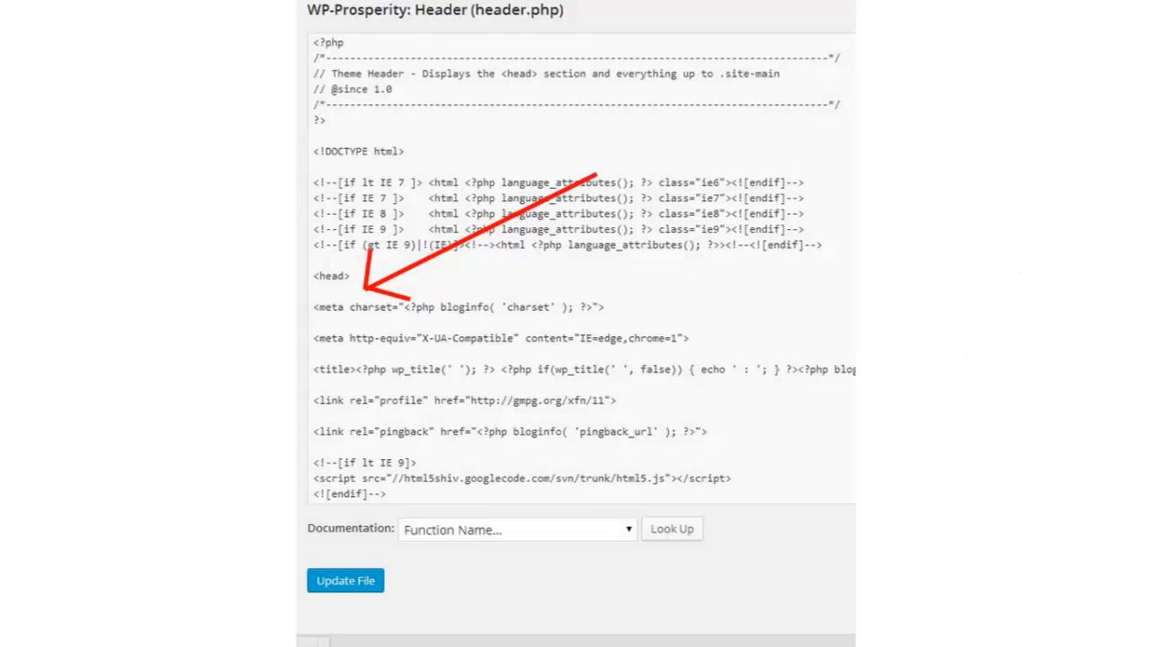